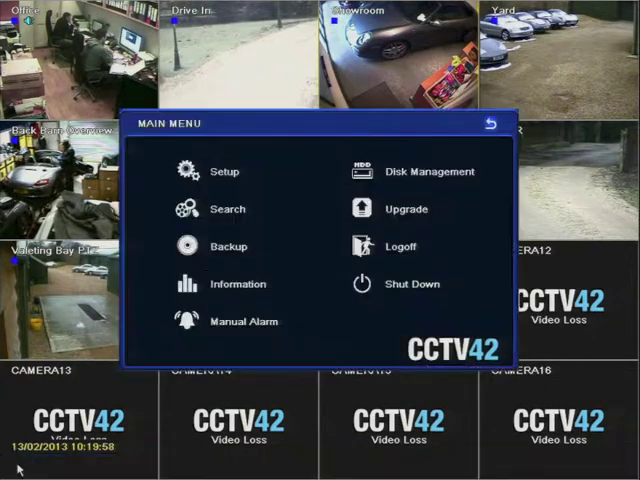
mouse_move(228, 208)
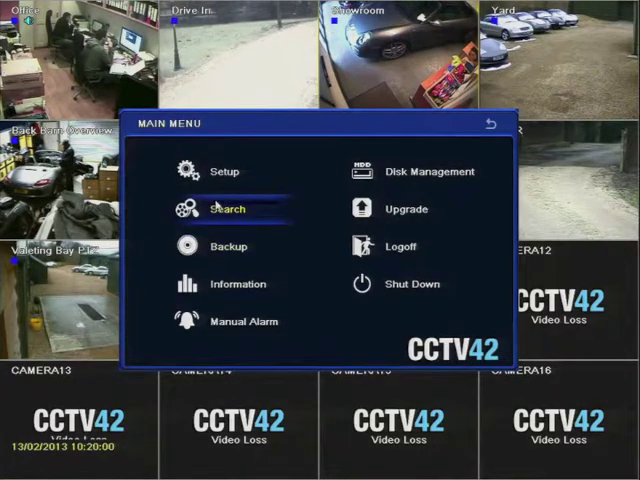
Open the Search screen from the Main Menu, showing recordings for 13/02/2013
left_click(230, 208)
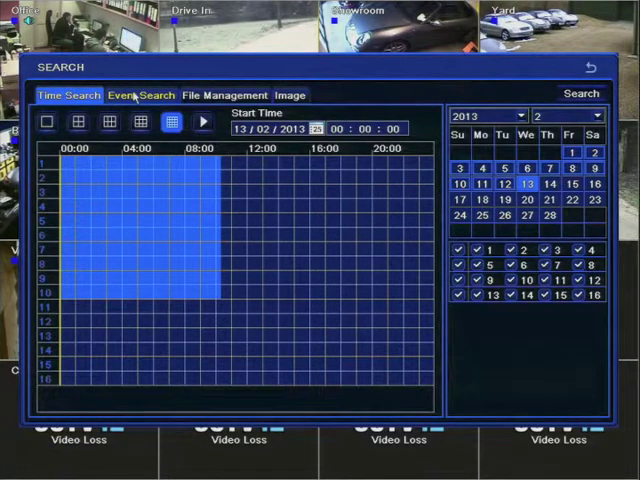
Run an Event Search with Motion and Sensor ticked, listing channel 2 events on page 1 of 16
left_click(142, 94)
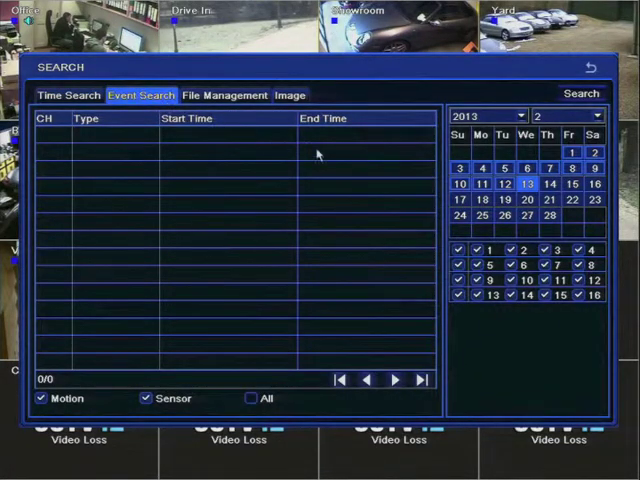
mouse_move(556, 132)
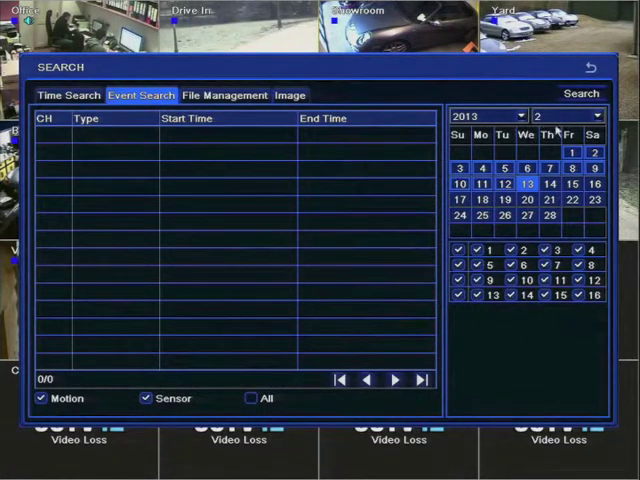
left_click(528, 172)
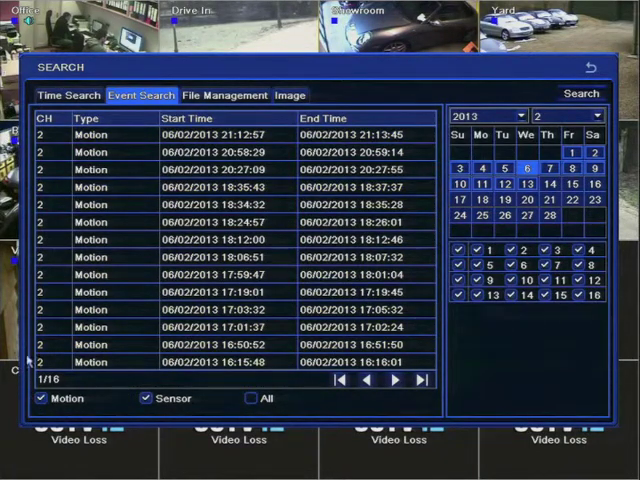
Limit the event search to camera 8 and page through its motion events
left_click(200, 364)
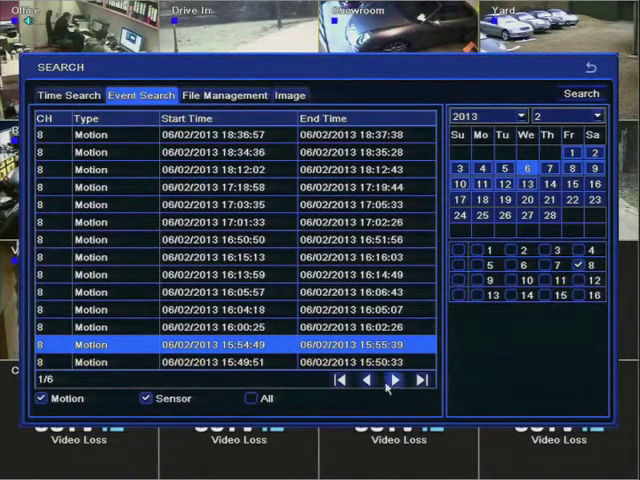
left_click(398, 380)
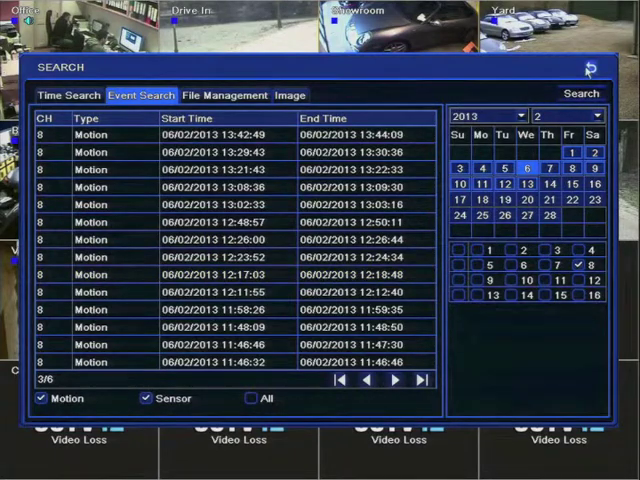
Close the Search screen and main menu, returning to the live 16-camera view
left_click(588, 66)
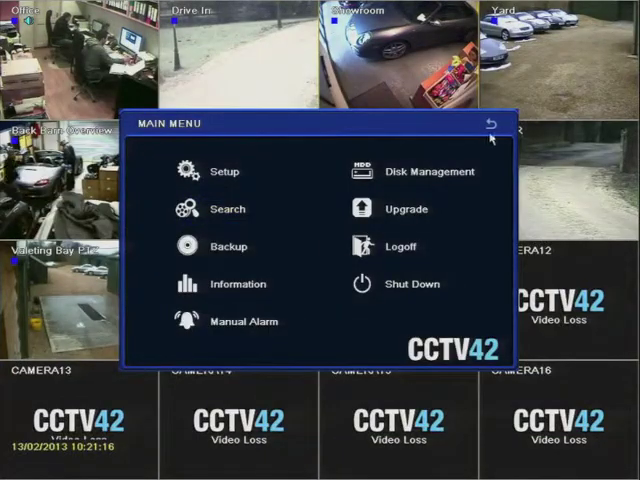
left_click(488, 122)
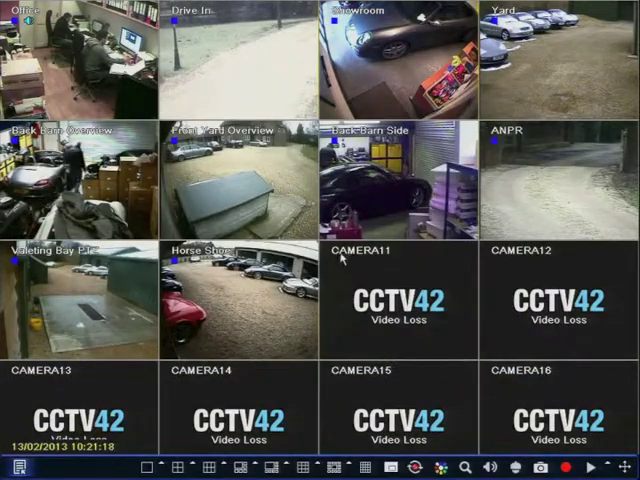